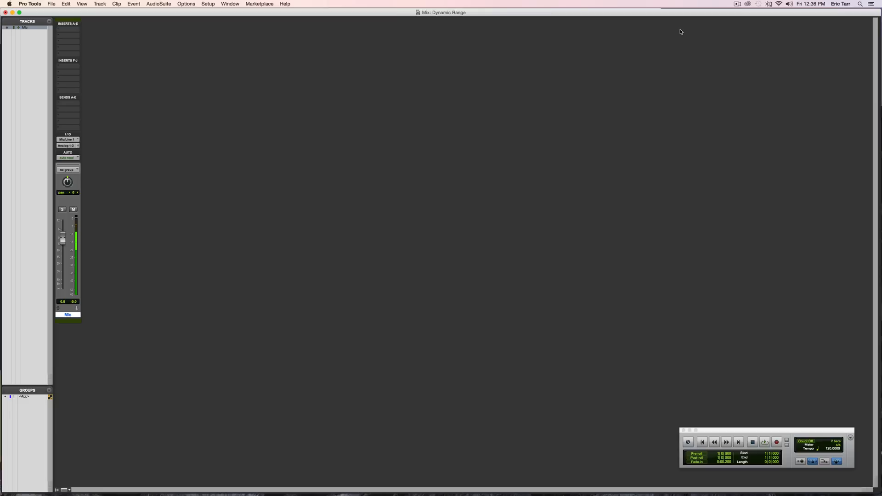
pyautogui.moveTo(209, 5)
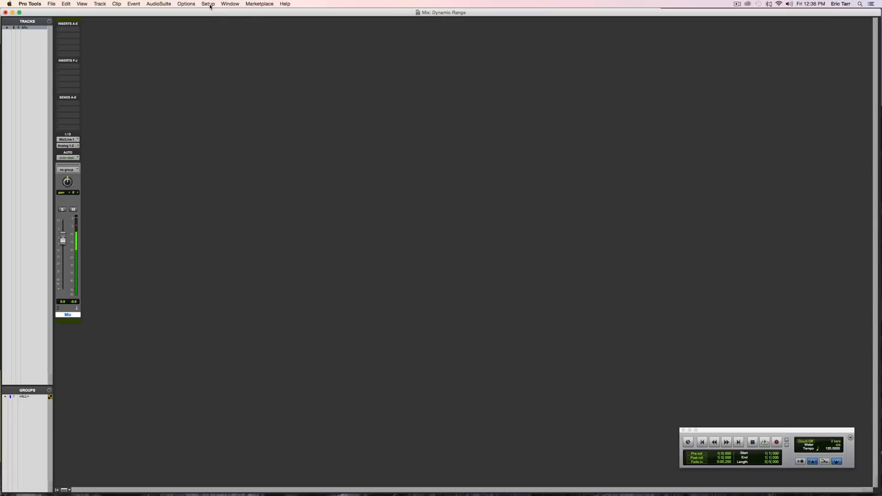
# Open the Setup menu in the Dynamic Range session.
pyautogui.click(207, 4)
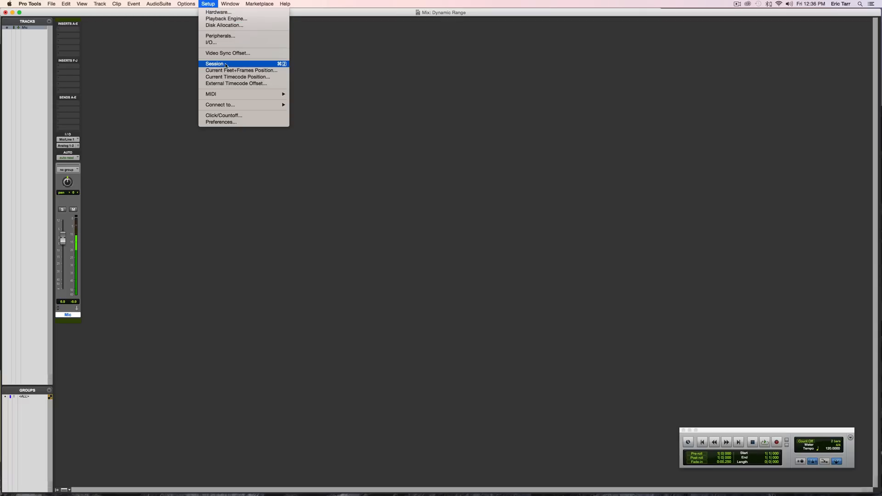
# Check the session format (48 kHz, 16-bit, BWF) and close Session Setup.
pyautogui.click(214, 63)
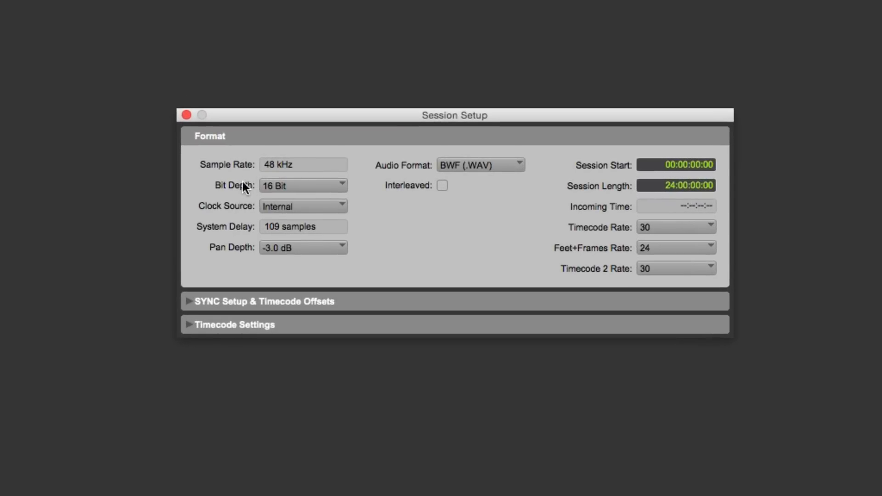
pyautogui.moveTo(283, 193)
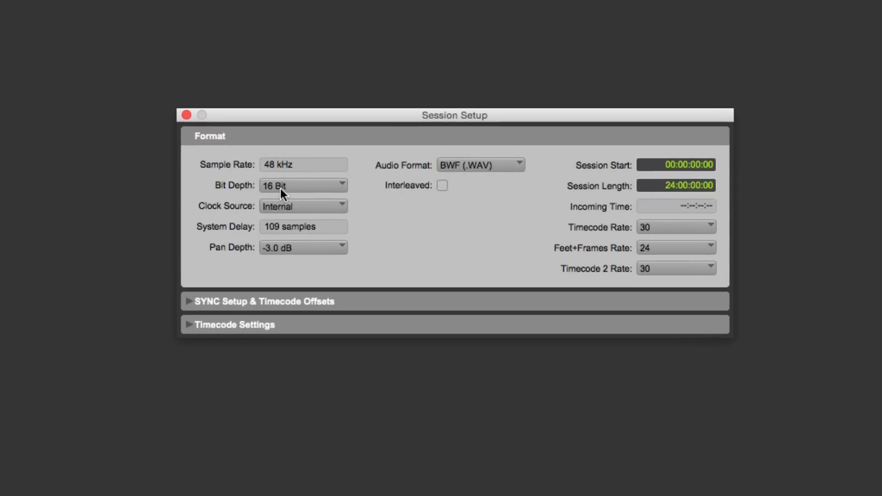
pyautogui.moveTo(292, 194)
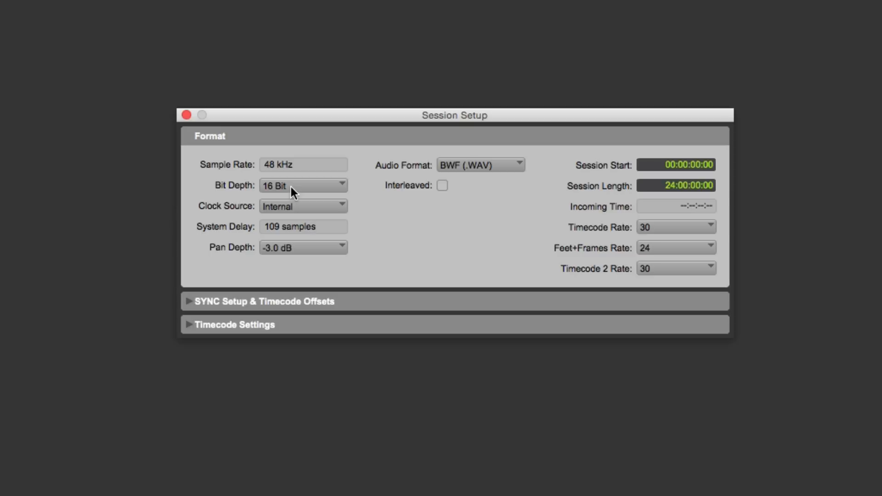
pyautogui.moveTo(384, 190)
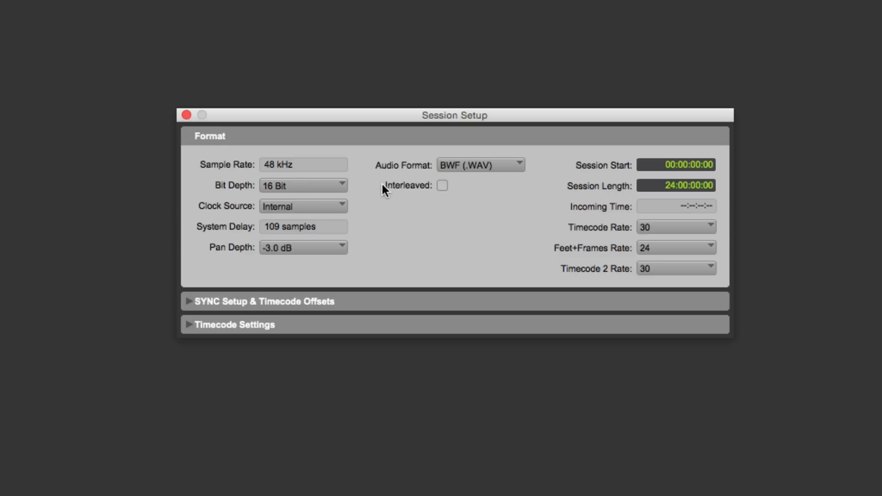
pyautogui.moveTo(385, 196)
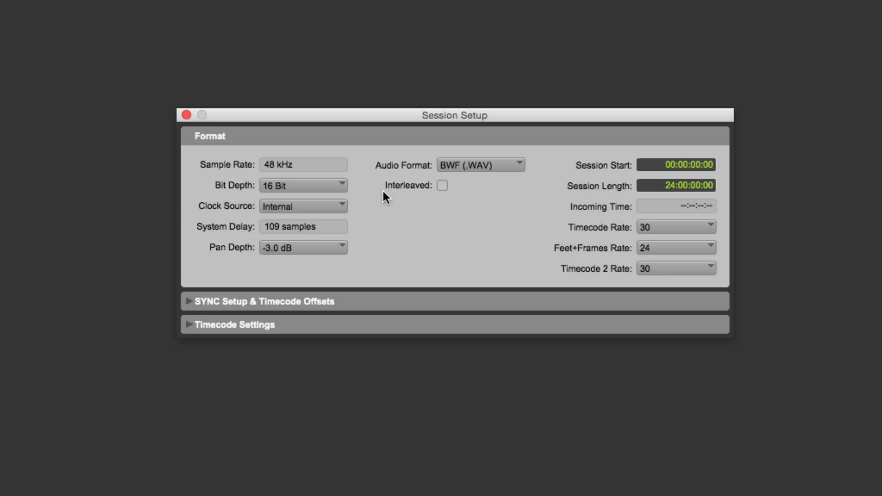
pyautogui.moveTo(342, 191)
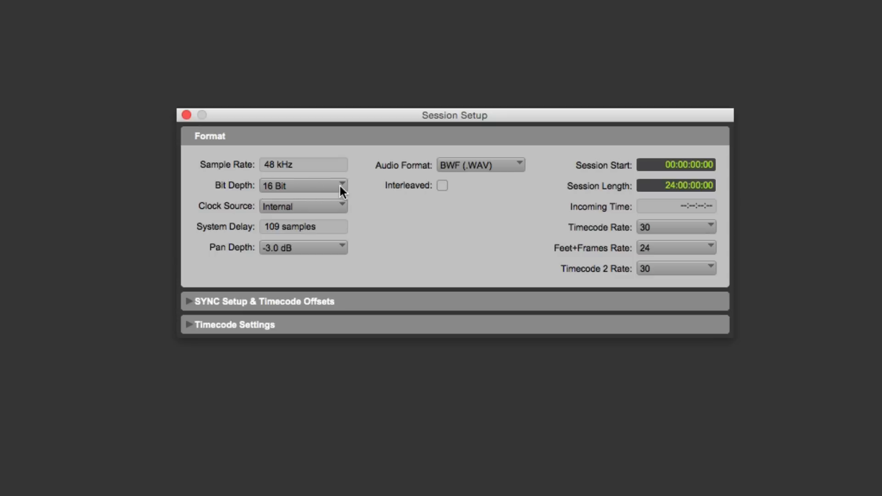
pyautogui.moveTo(384, 207)
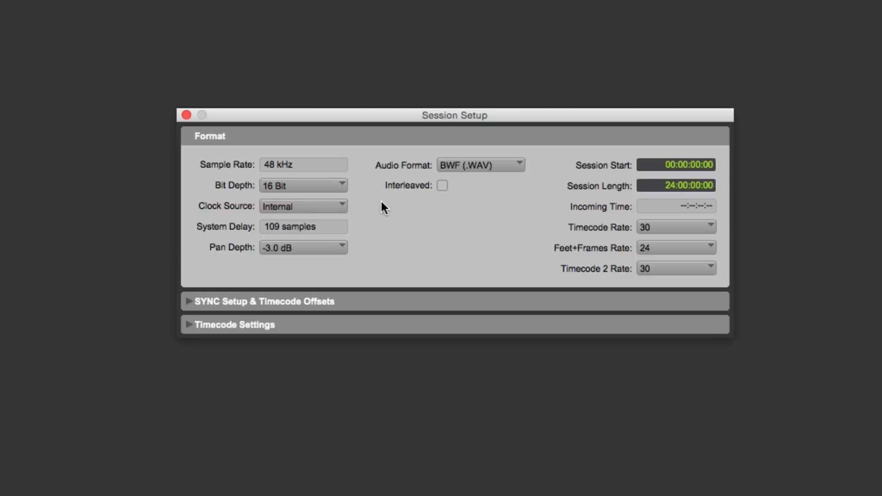
pyautogui.moveTo(400, 220)
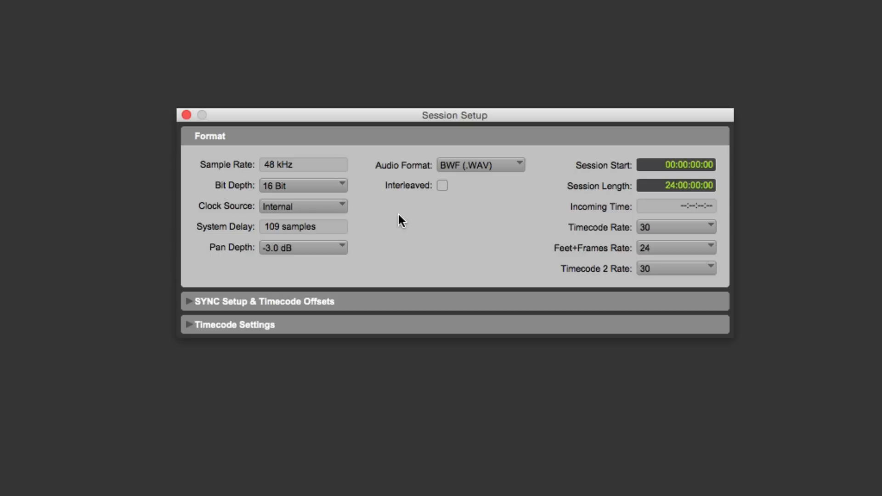
pyautogui.click(186, 115)
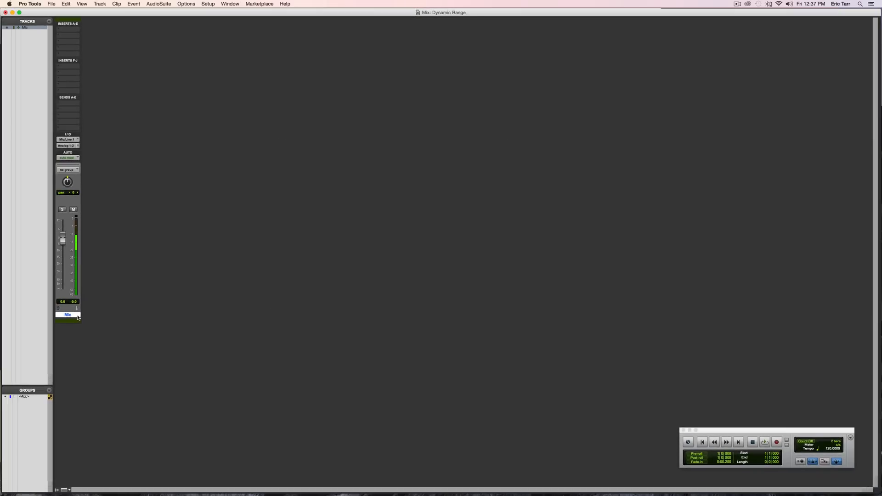
# Create a new mono Aux Input track, Aux 1.
pyautogui.click(99, 4)
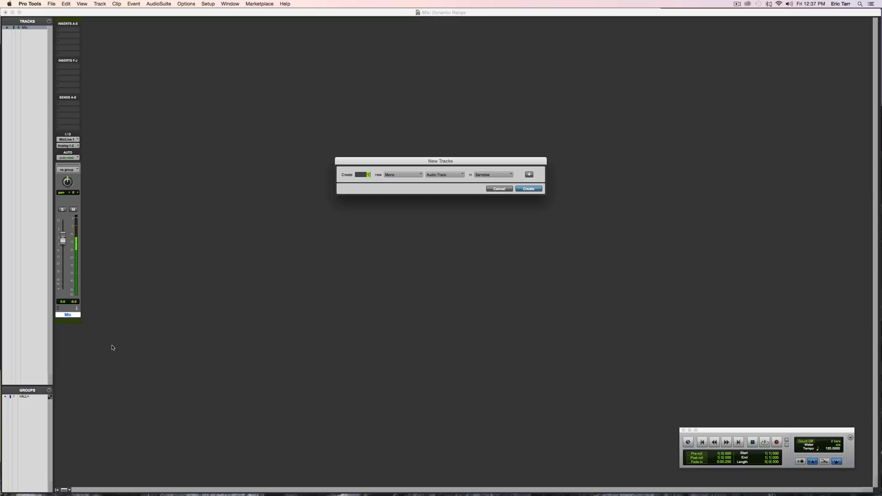
pyautogui.moveTo(430, 175)
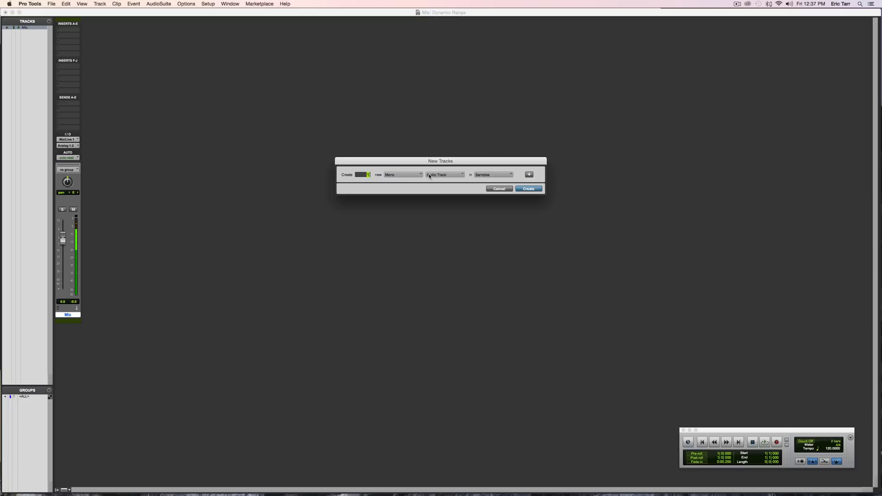
pyautogui.click(445, 174)
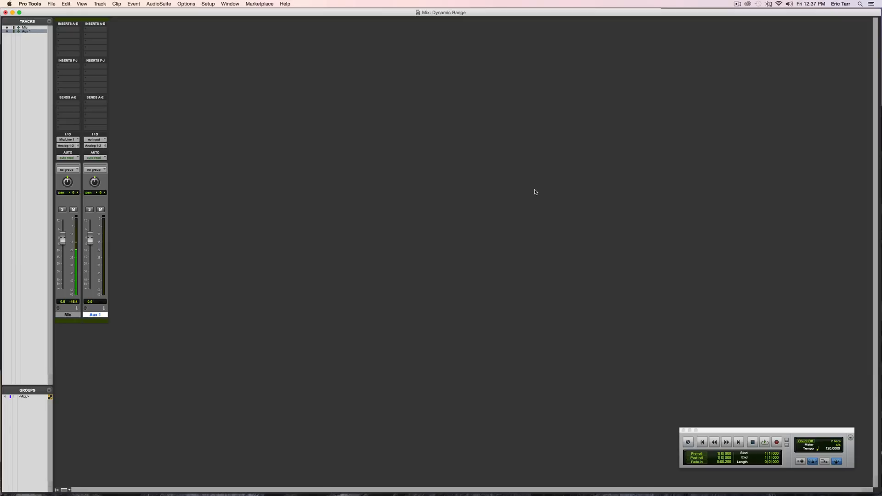
# Insert a mono Signal Generator (1000 Hz sine, -20 dB) on Aux 1 and mute the track.
pyautogui.click(95, 27)
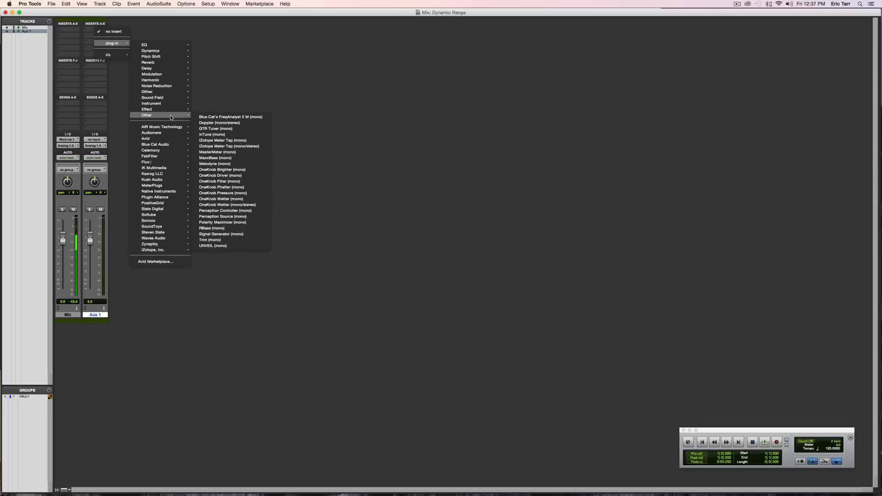
pyautogui.moveTo(220, 233)
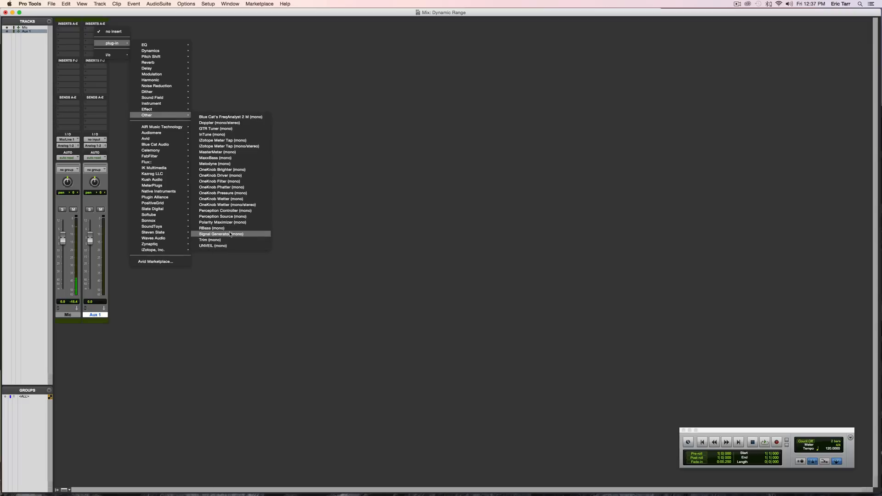
pyautogui.click(220, 234)
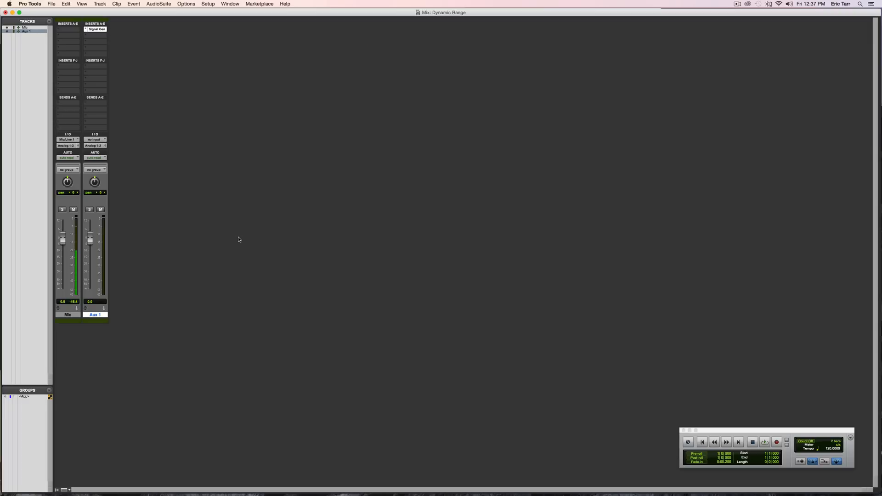
pyautogui.click(95, 29)
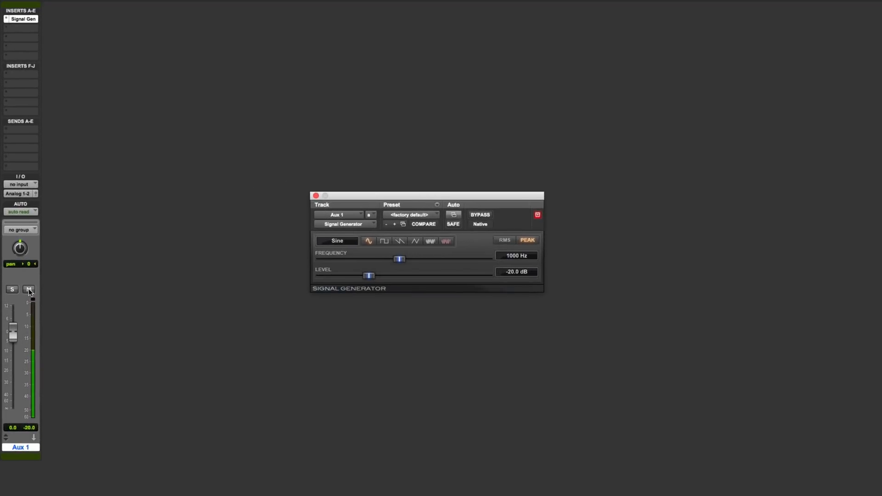
pyautogui.click(28, 289)
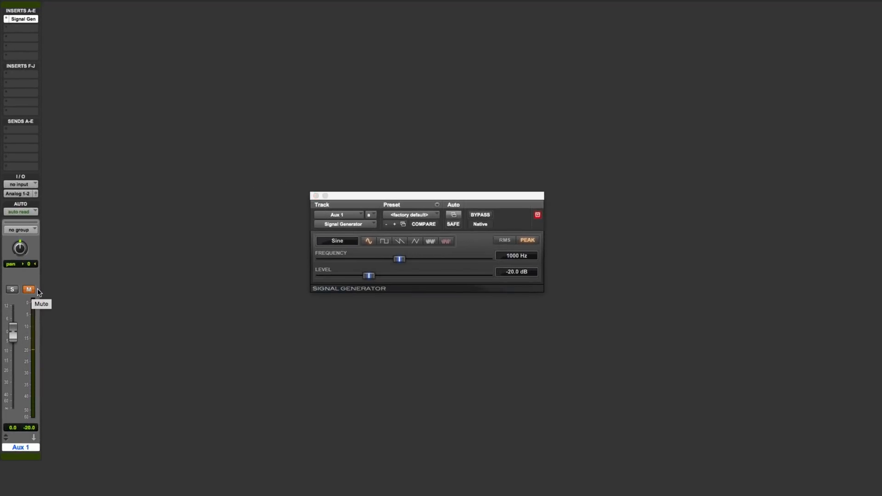
pyautogui.moveTo(49, 110)
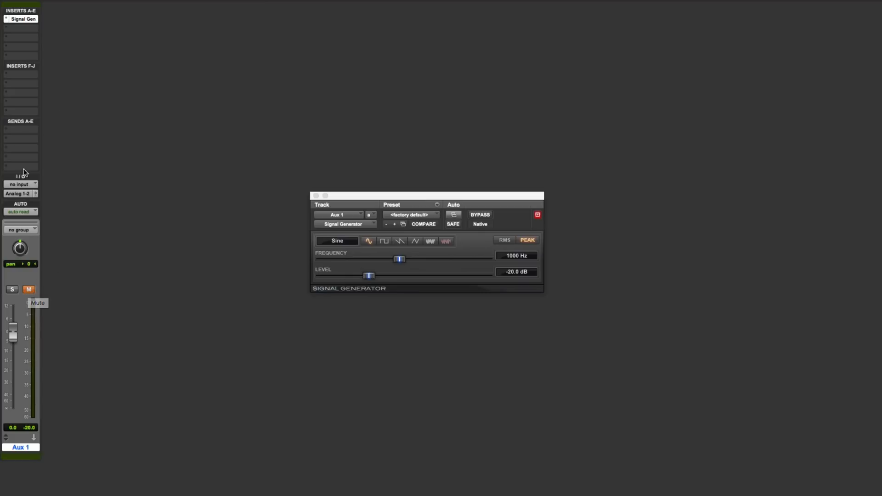
pyautogui.moveTo(7, 112)
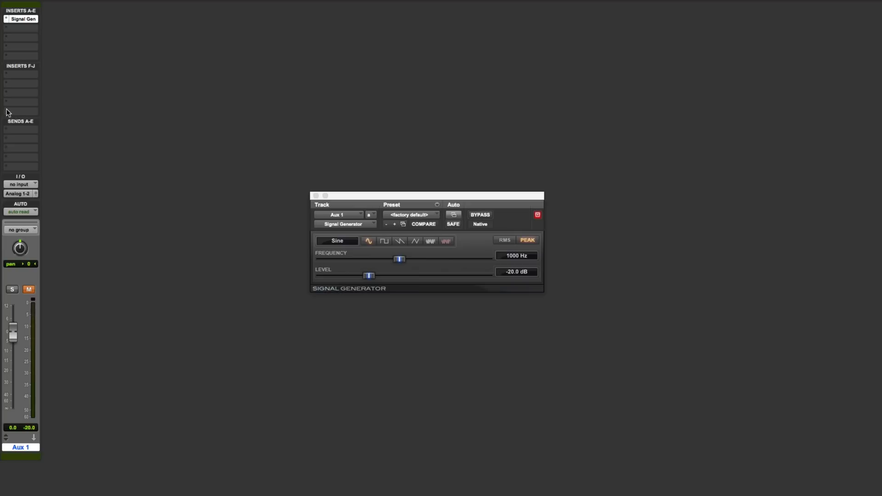
# Insert Blue Cat's FreqAnalyst 2 (mono) after the Signal Generator on Aux 1.
pyautogui.click(21, 110)
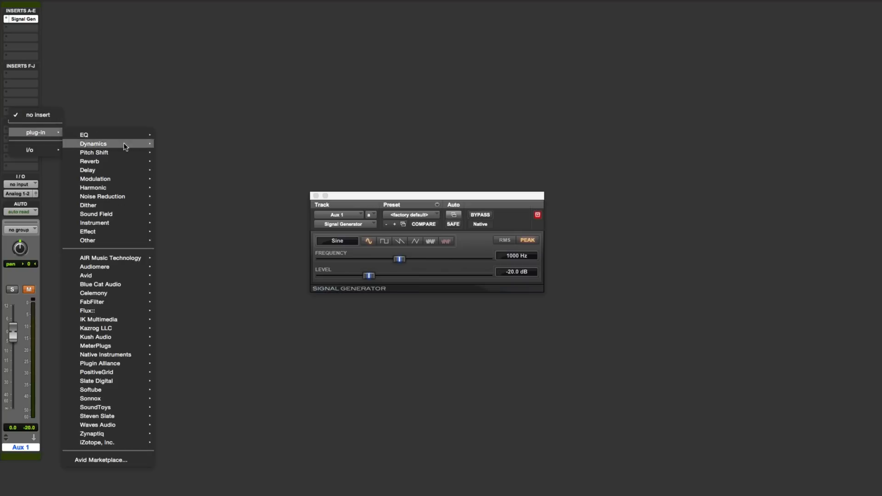
pyautogui.click(88, 241)
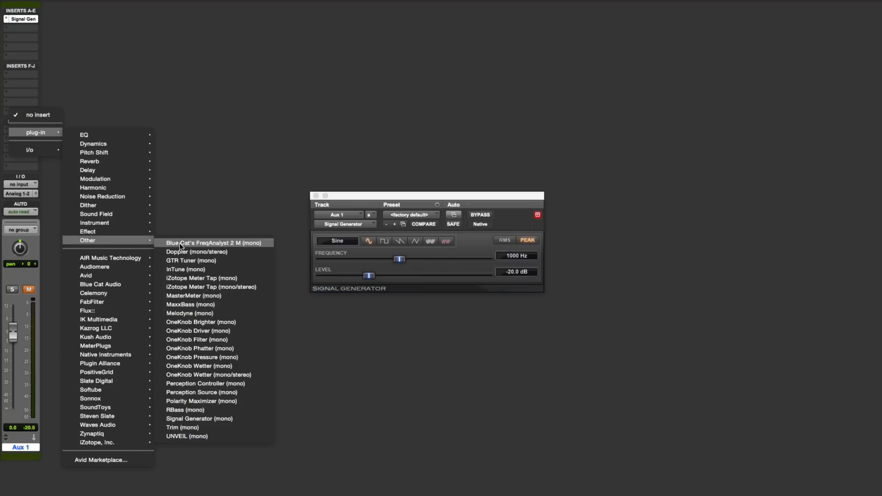
pyautogui.click(213, 243)
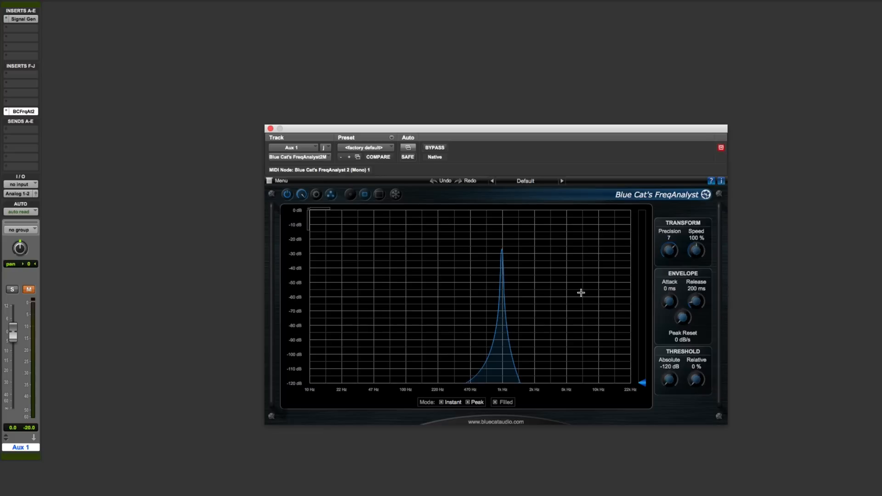
pyautogui.moveTo(499, 280)
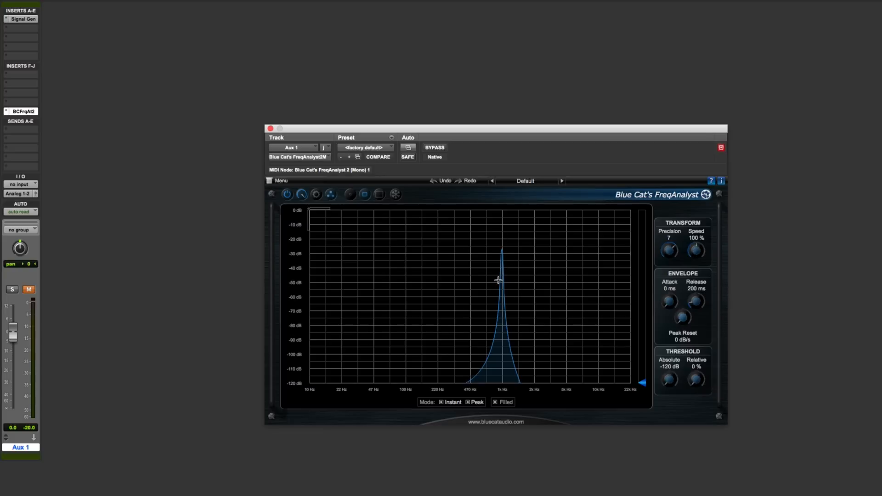
pyautogui.moveTo(489, 307)
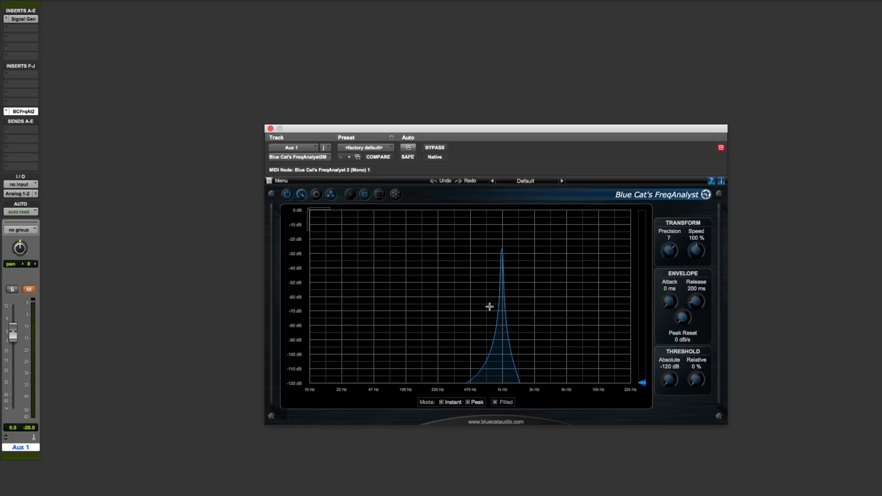
pyautogui.moveTo(612, 271)
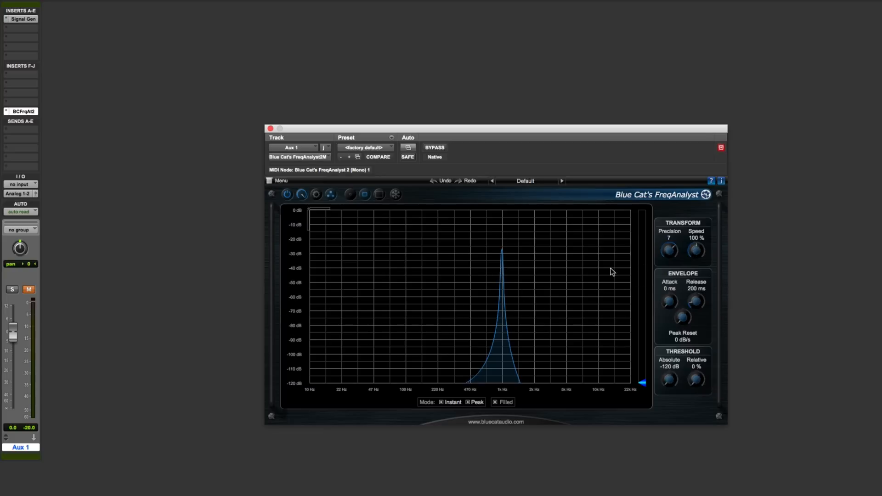
pyautogui.moveTo(488, 383)
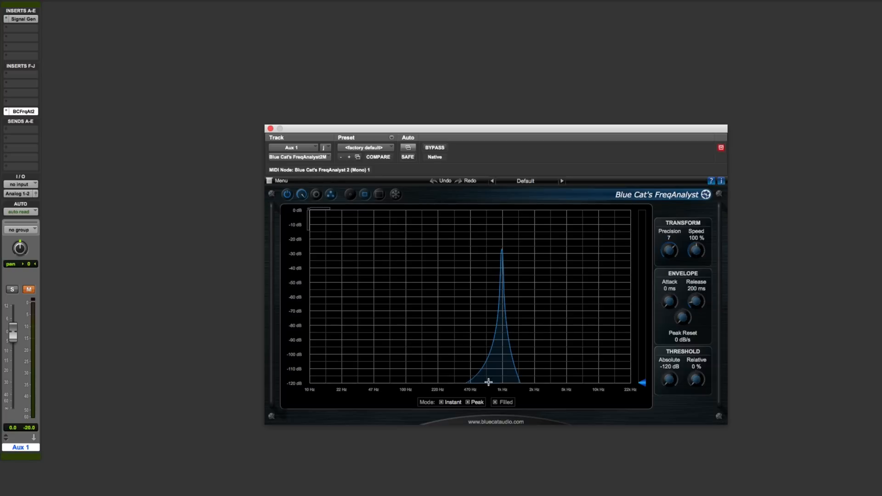
pyautogui.moveTo(518, 373)
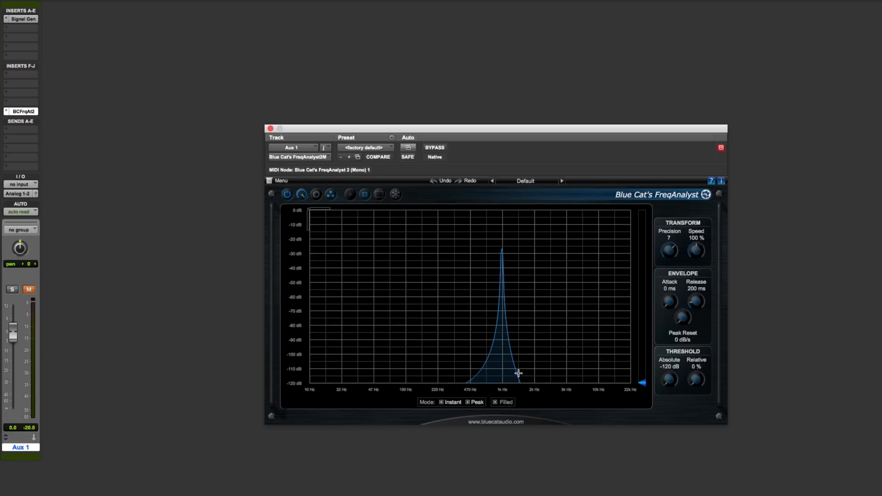
pyautogui.moveTo(72, 75)
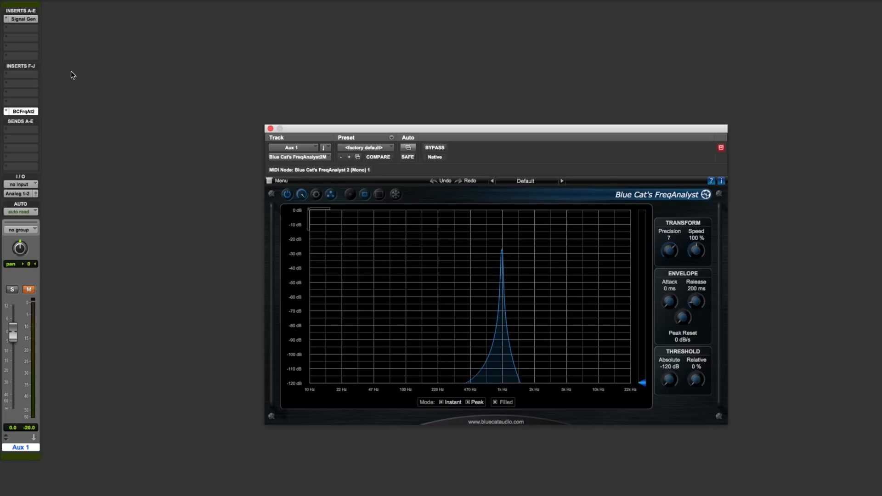
pyautogui.moveTo(26, 20)
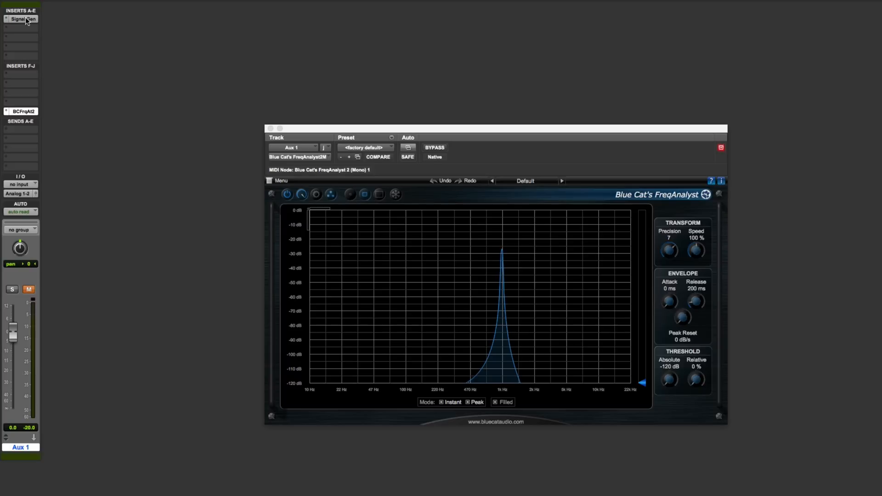
# Switch the Signal Generator to white noise, then back to the 1000 Hz sine.
pyautogui.click(22, 19)
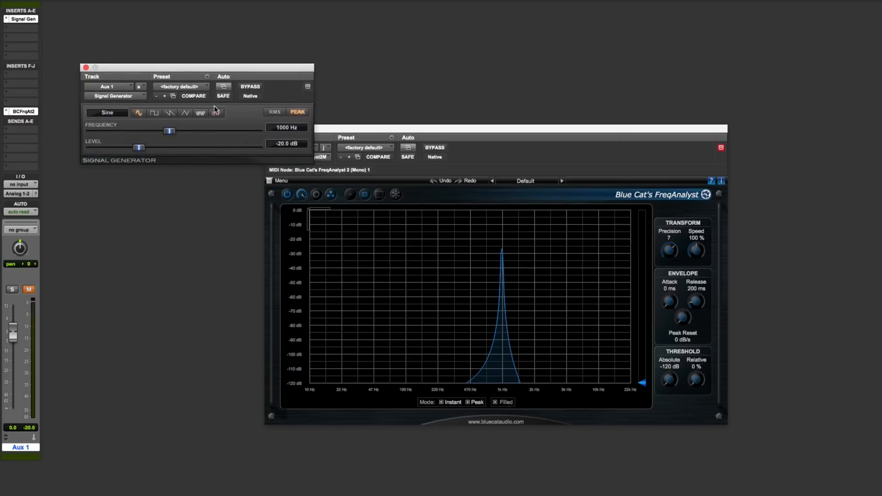
pyautogui.click(201, 113)
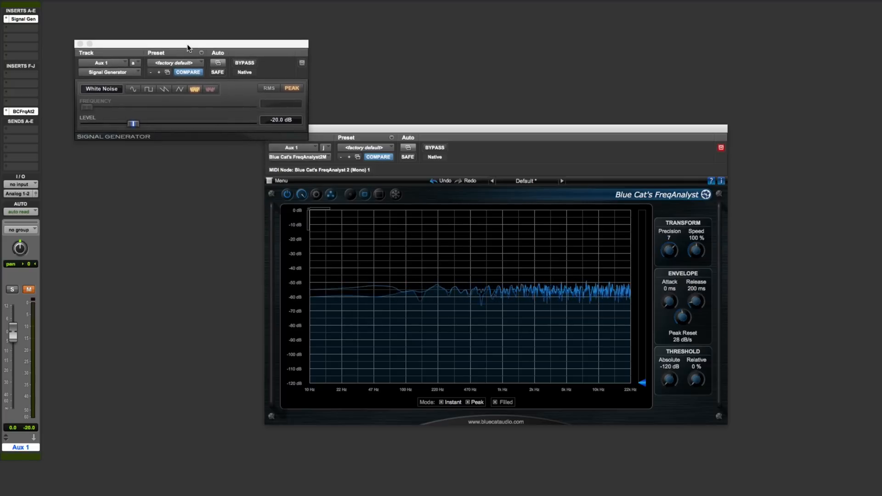
pyautogui.click(131, 88)
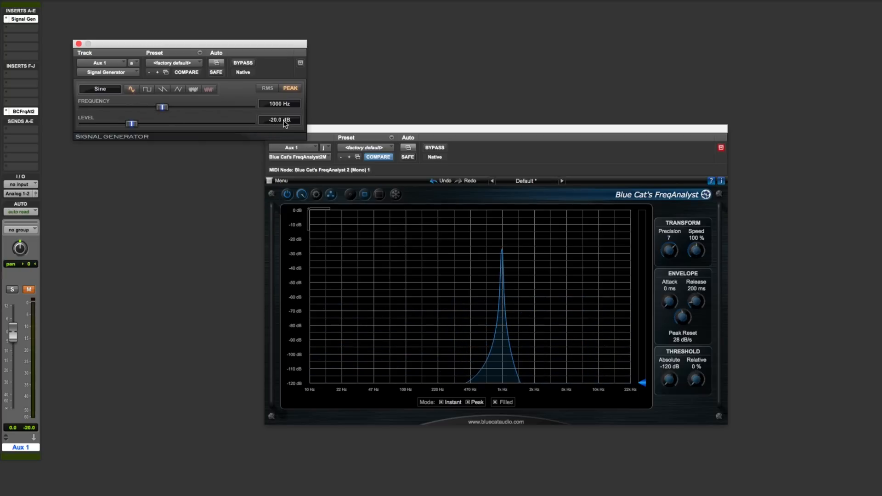
pyautogui.moveTo(226, 125)
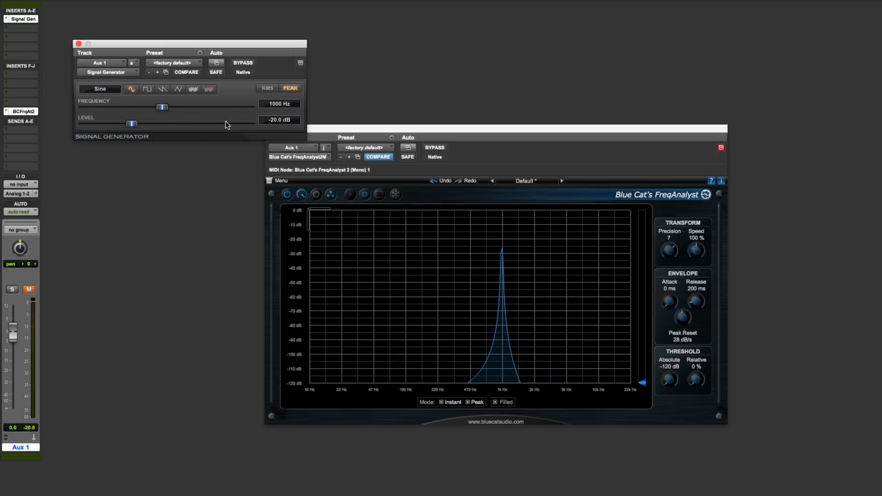
pyautogui.moveTo(130, 125)
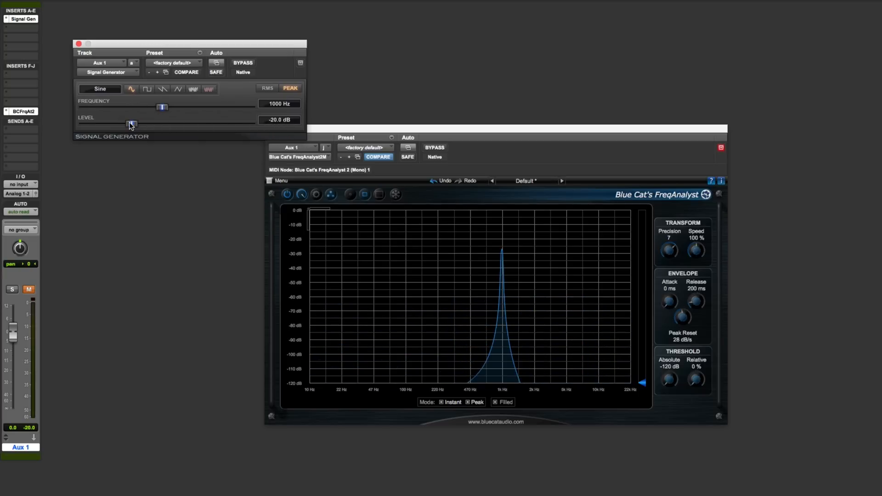
# Push the generator level up to 0 dB, then settle it at -5.8 dB.
pyautogui.moveTo(130, 125); pyautogui.dragTo(247, 124)
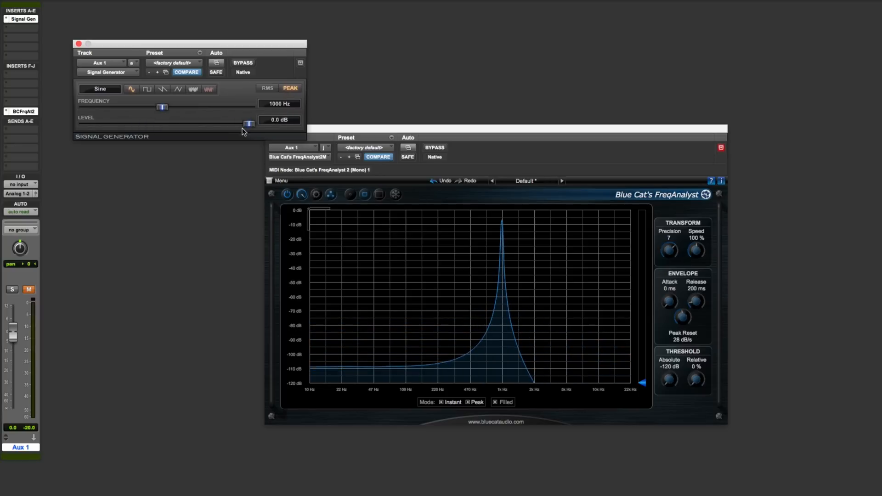
pyautogui.moveTo(248, 123); pyautogui.dragTo(244, 124)
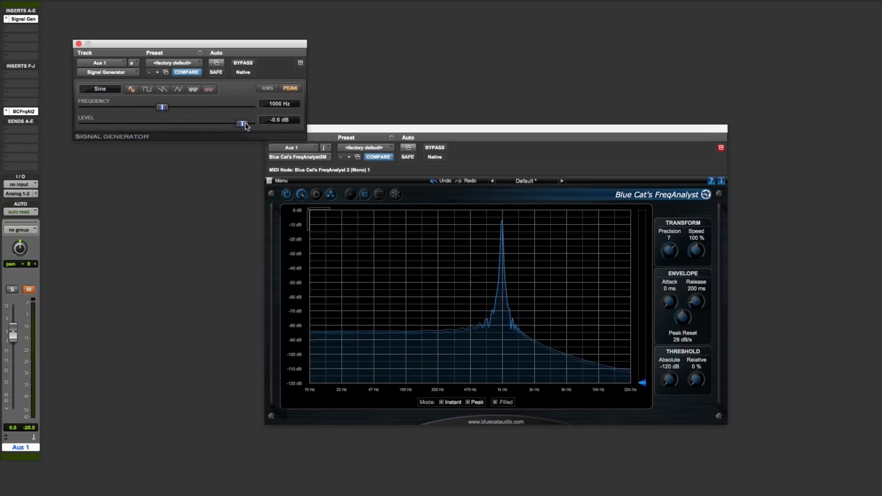
pyautogui.moveTo(243, 124); pyautogui.dragTo(188, 124)
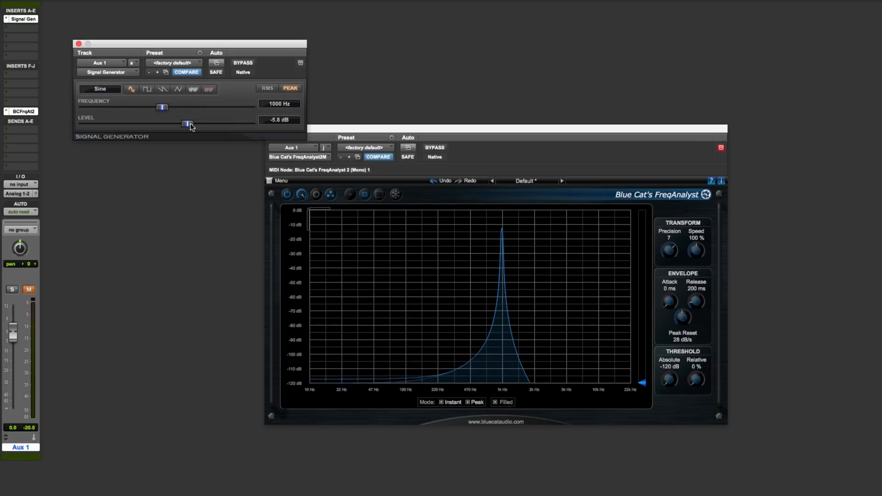
# Step the generator level down through -9, -16, -25 and -46 to about -90 dB.
pyautogui.moveTo(188, 124); pyautogui.dragTo(159, 125)
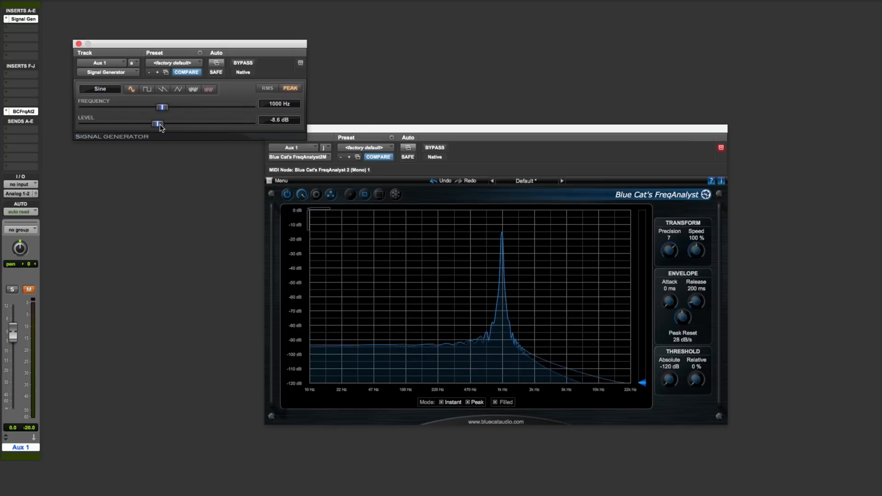
pyautogui.moveTo(159, 124); pyautogui.dragTo(137, 123)
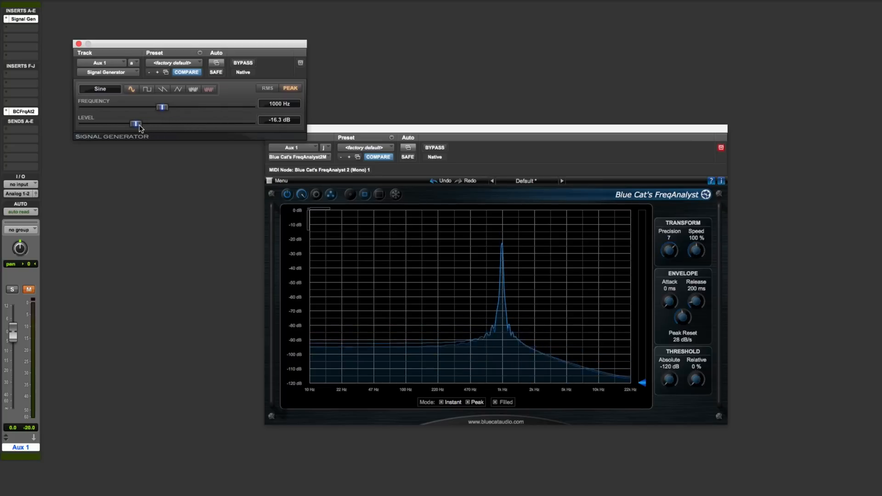
pyautogui.moveTo(138, 123); pyautogui.dragTo(127, 124)
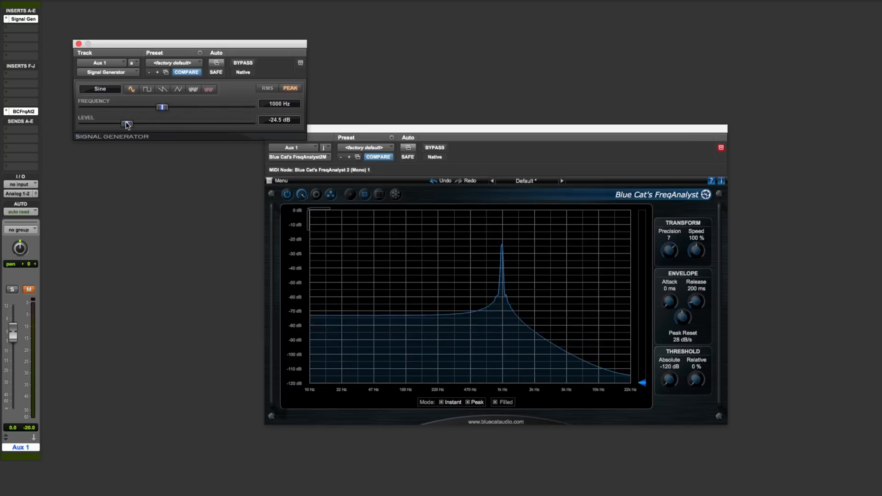
pyautogui.moveTo(127, 124); pyautogui.dragTo(105, 124)
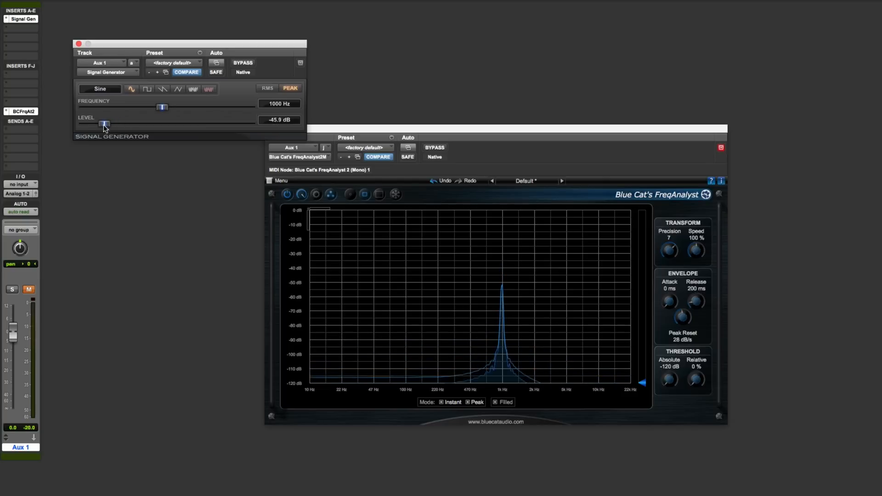
pyautogui.moveTo(104, 124); pyautogui.dragTo(93, 124)
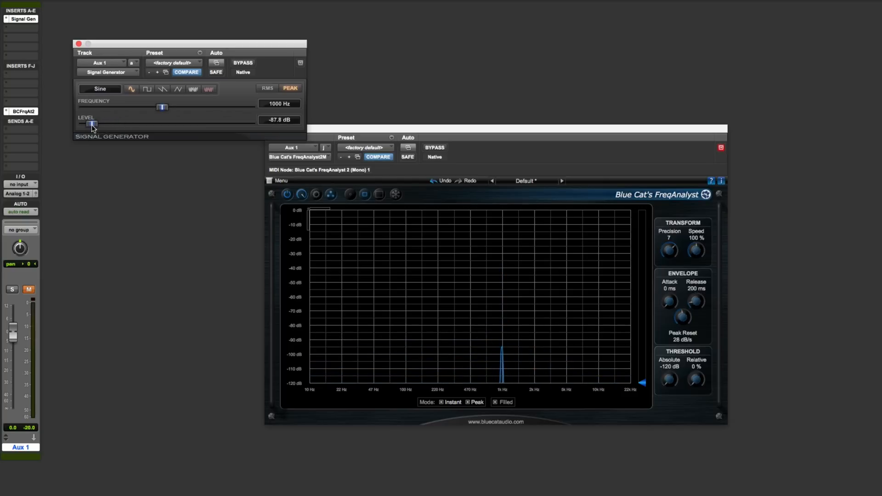
pyautogui.moveTo(93, 124); pyautogui.dragTo(92, 124)
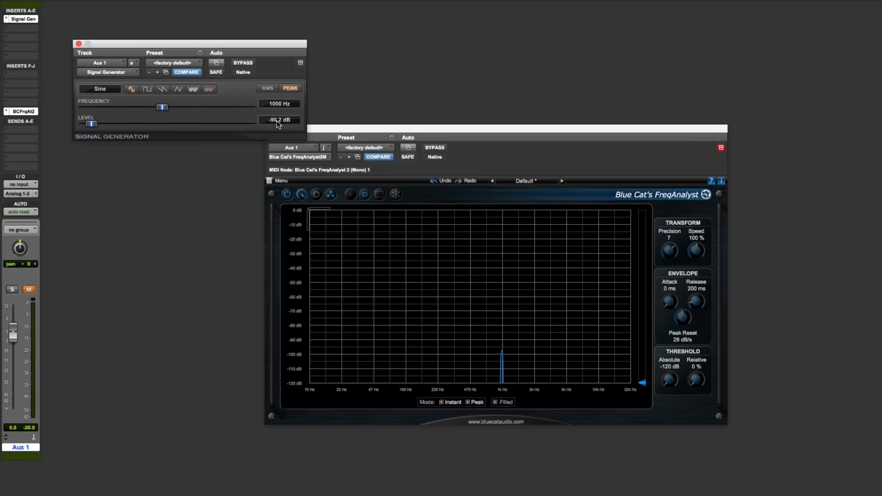
# Set the generator level field to exactly -120.0 dB.
pyautogui.doubleClick(279, 120)
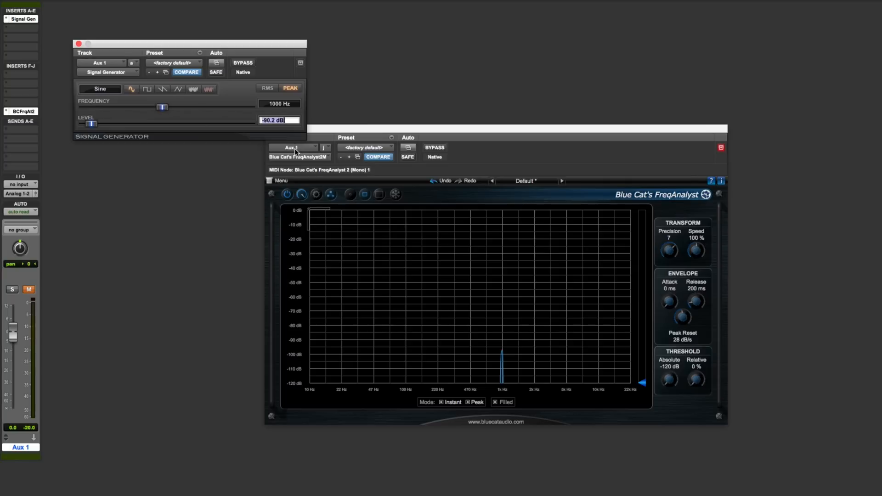
pyautogui.moveTo(295, 148)
pyautogui.write('-12')
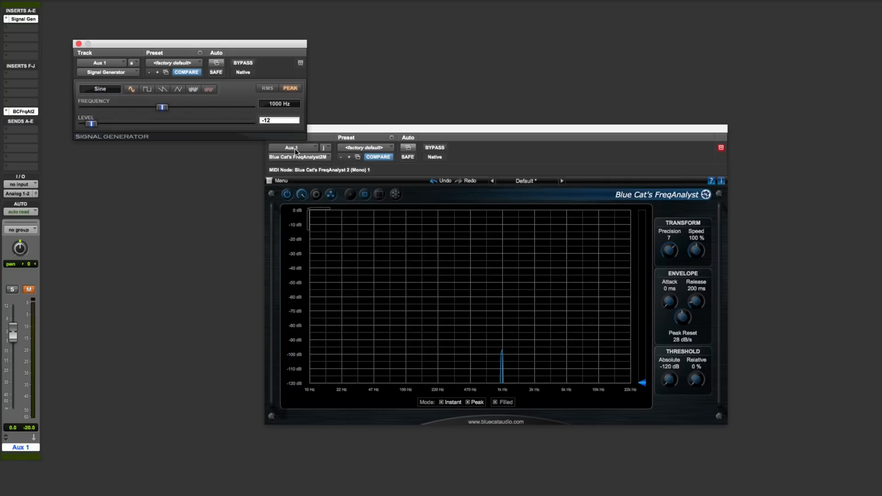
pyautogui.moveTo(93, 124); pyautogui.dragTo(80, 123)
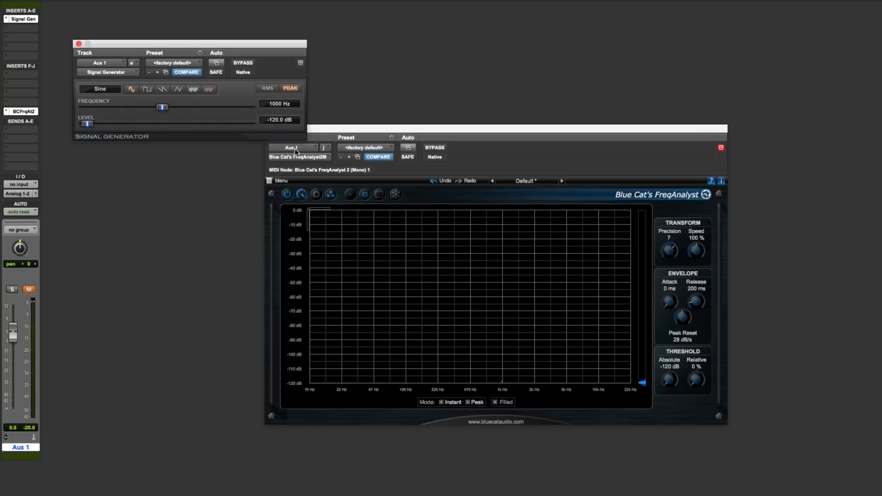
pyautogui.moveTo(499, 381)
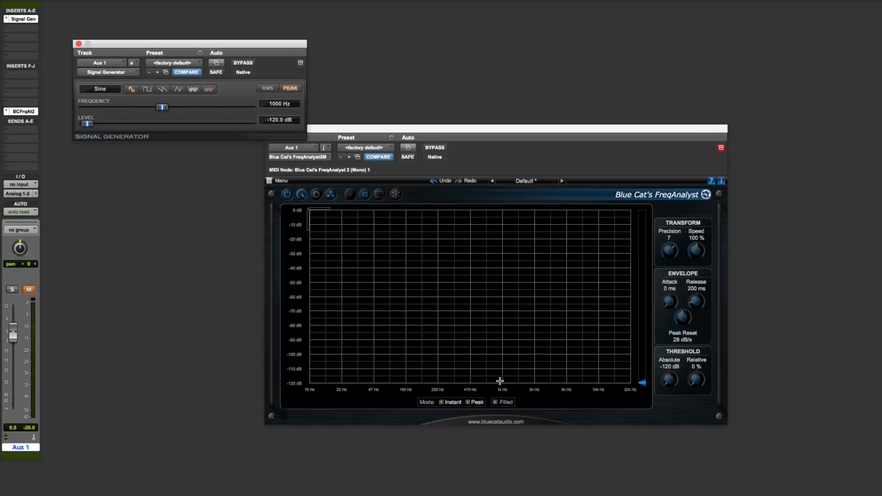
pyautogui.moveTo(506, 375)
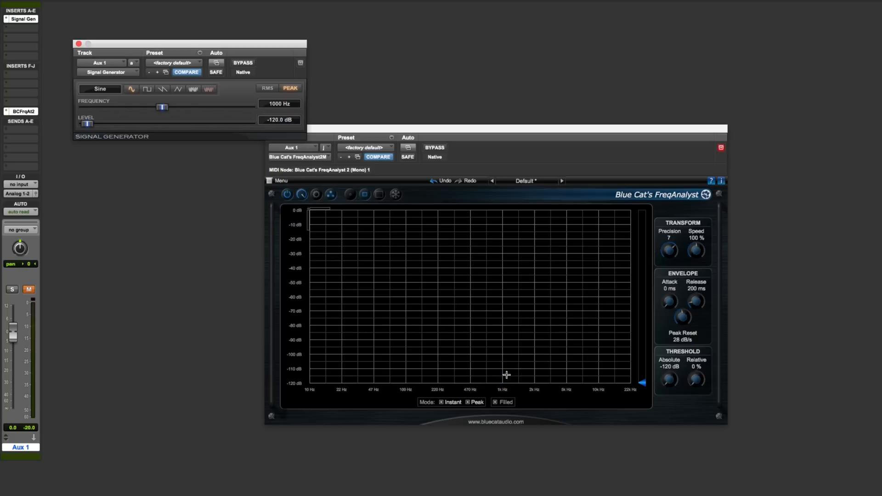
pyautogui.moveTo(345, 238)
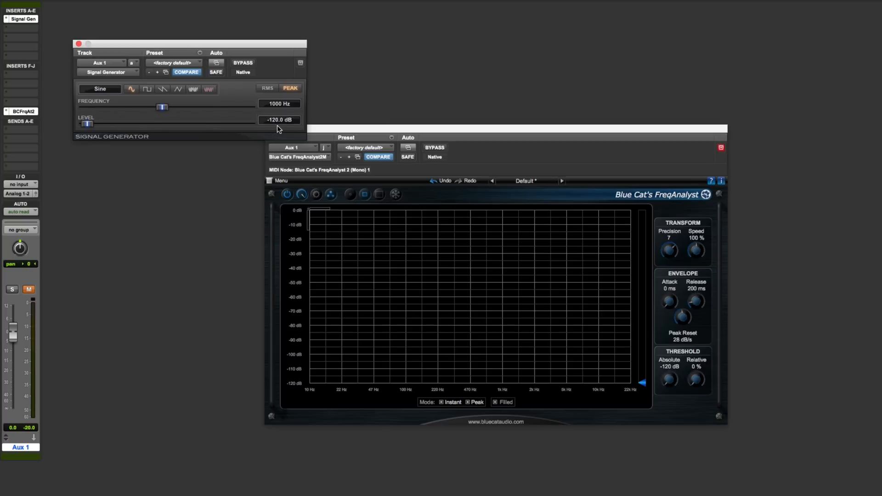
pyautogui.moveTo(283, 131)
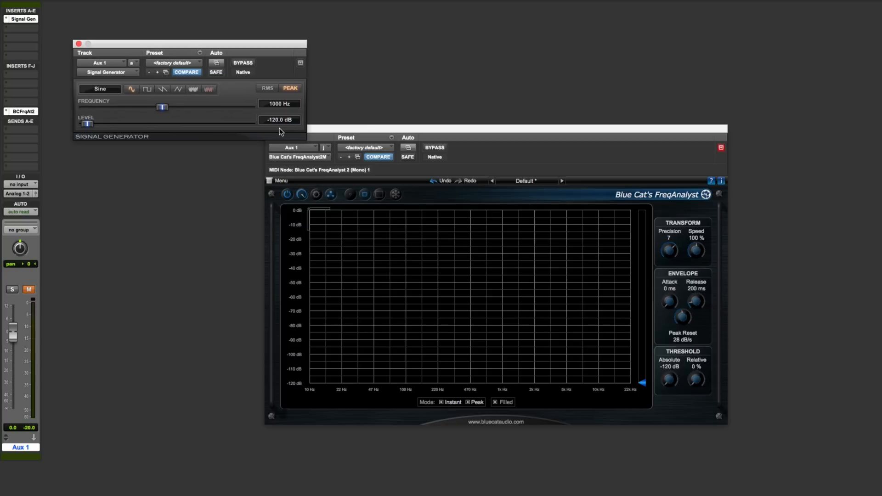
pyautogui.moveTo(277, 131)
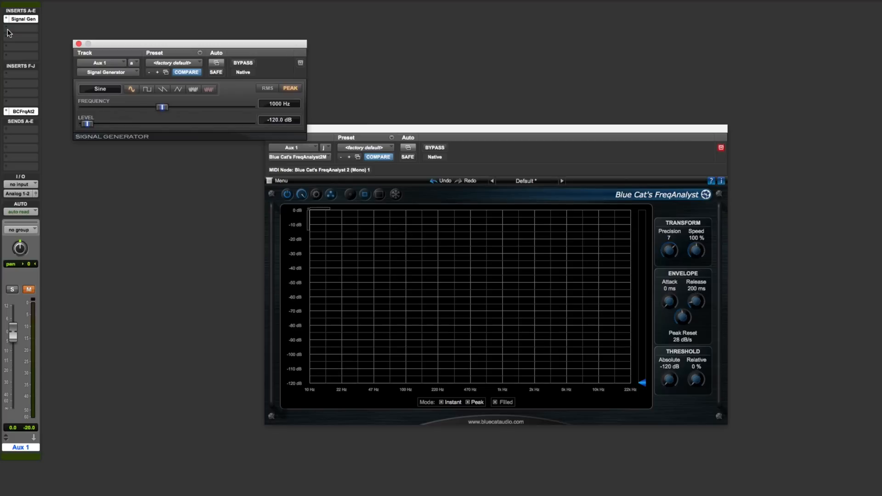
pyautogui.moveTo(7, 33)
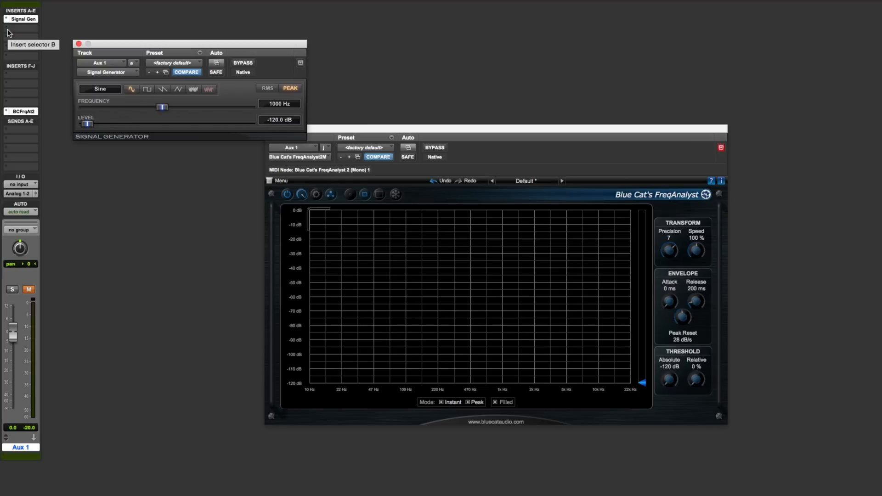
# Add a mono Trim plug-in after the Signal Generator with +12 dB gain.
pyautogui.click(37, 49)
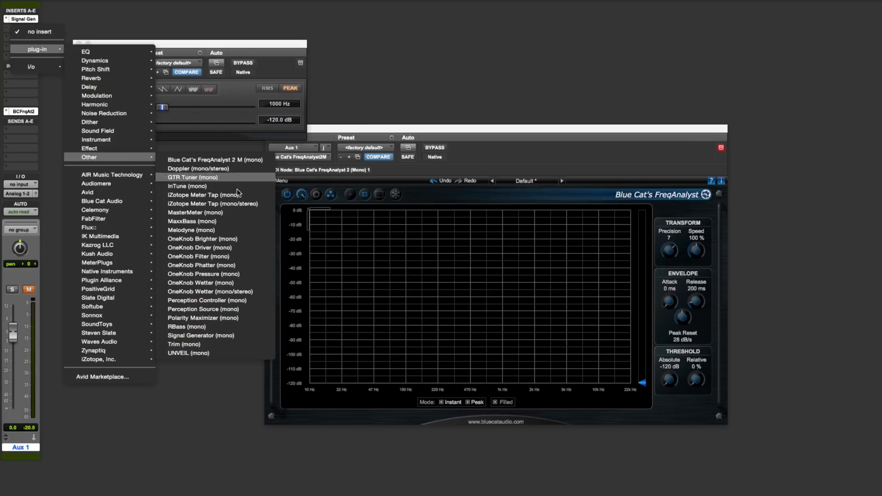
pyautogui.click(200, 336)
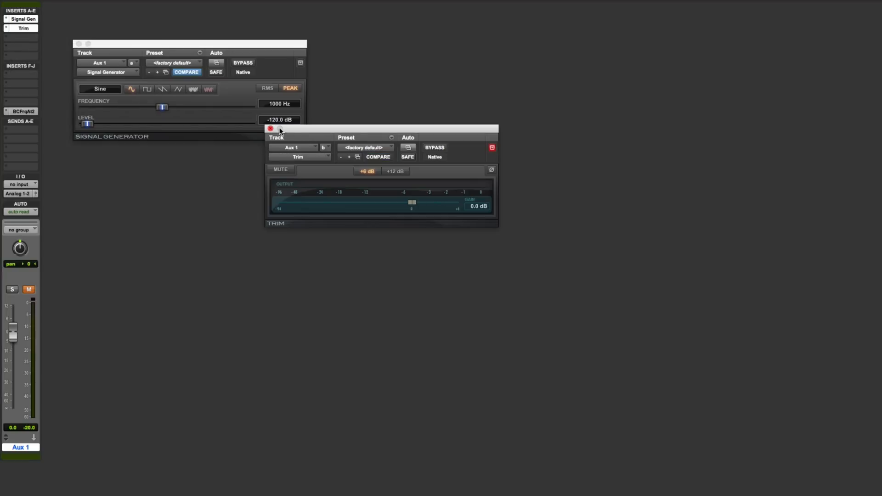
pyautogui.click(395, 171)
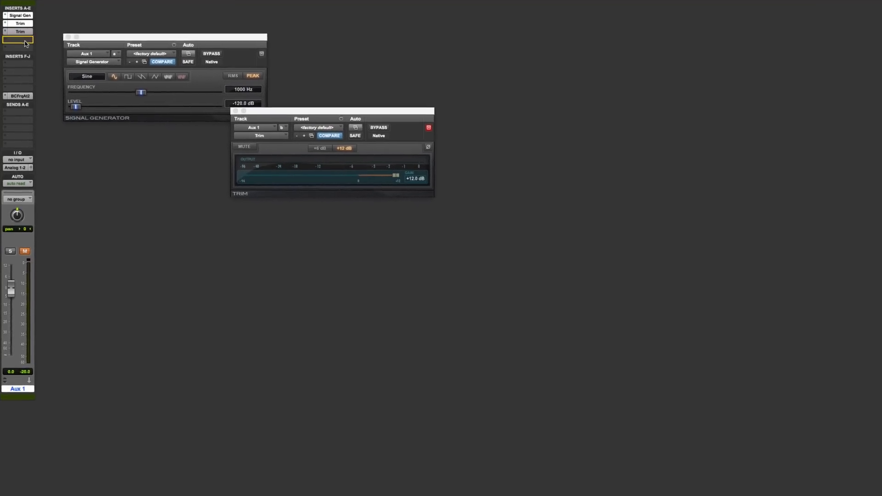
pyautogui.click(17, 39)
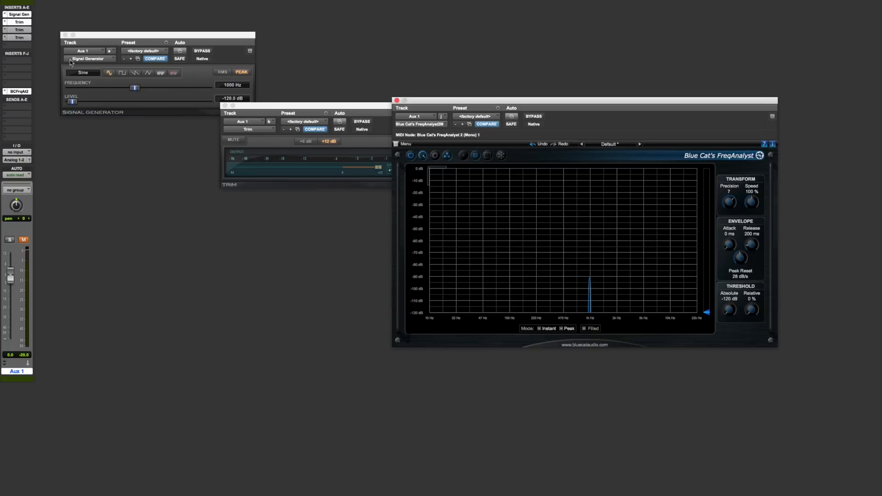
# Close the Trim window and add another Trim plug-in to the next Aux 1 insert.
pyautogui.click(224, 106)
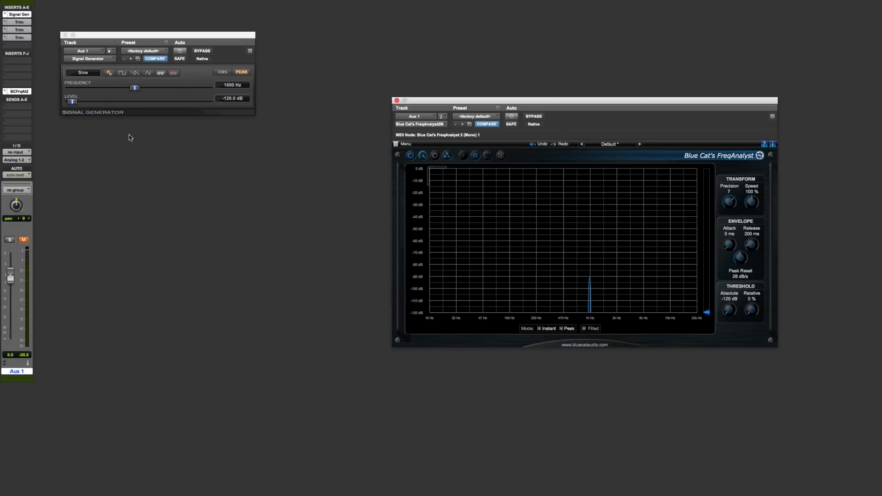
pyautogui.moveTo(126, 158)
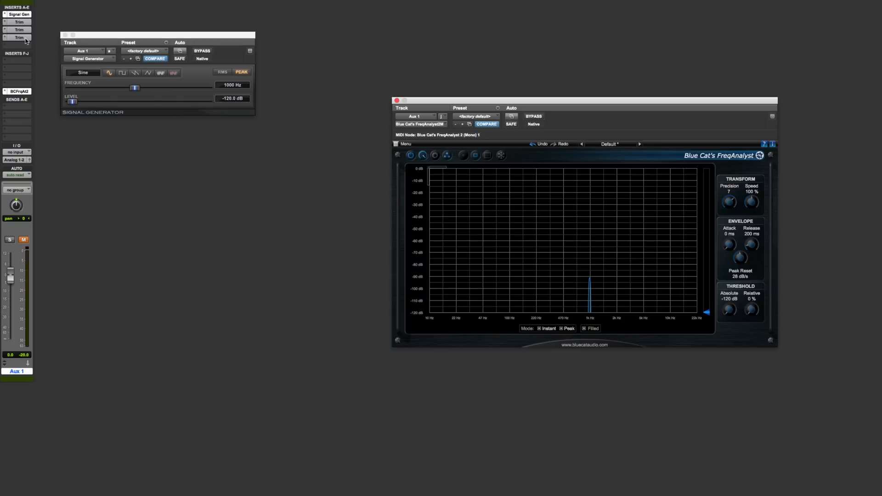
pyautogui.moveTo(18, 37)
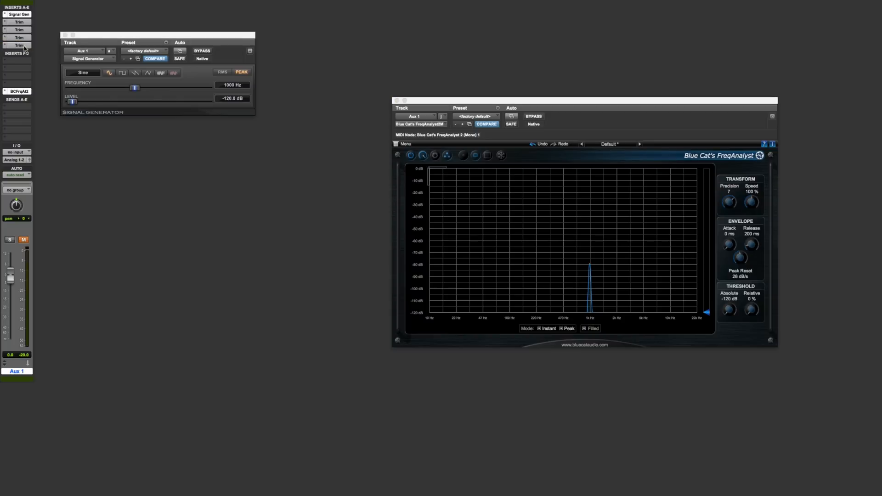
pyautogui.click(16, 53)
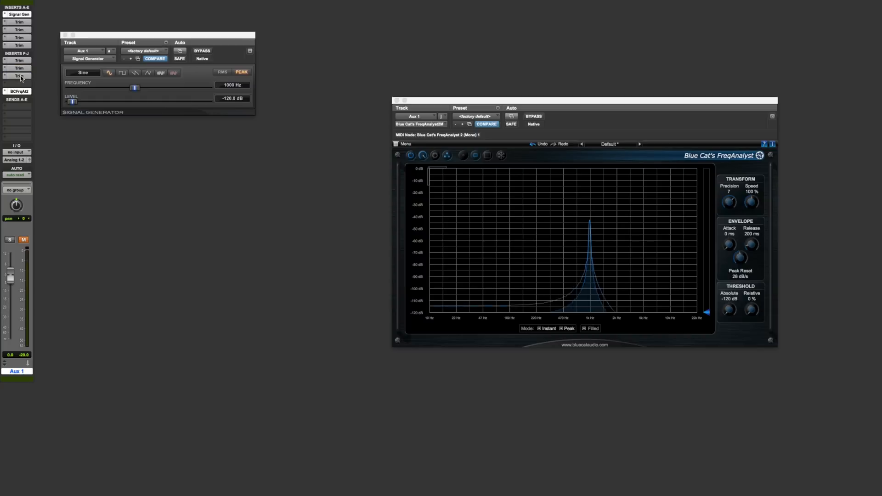
pyautogui.moveTo(19, 77)
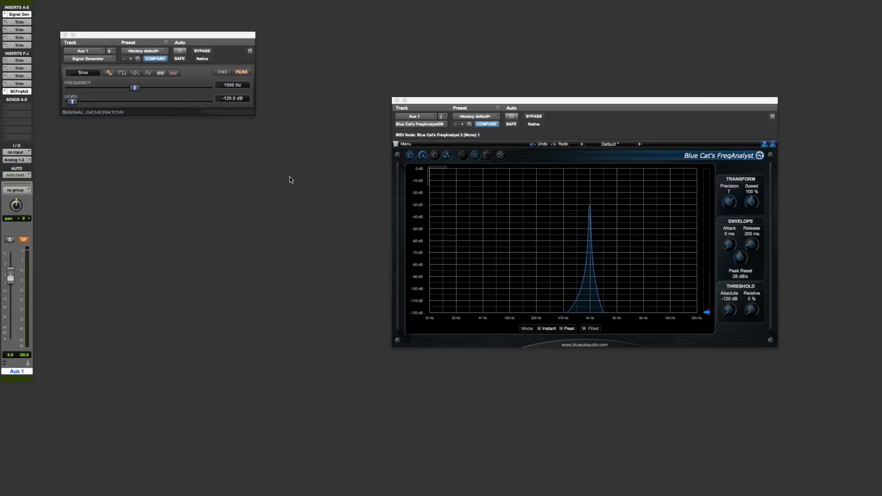
pyautogui.moveTo(593, 209)
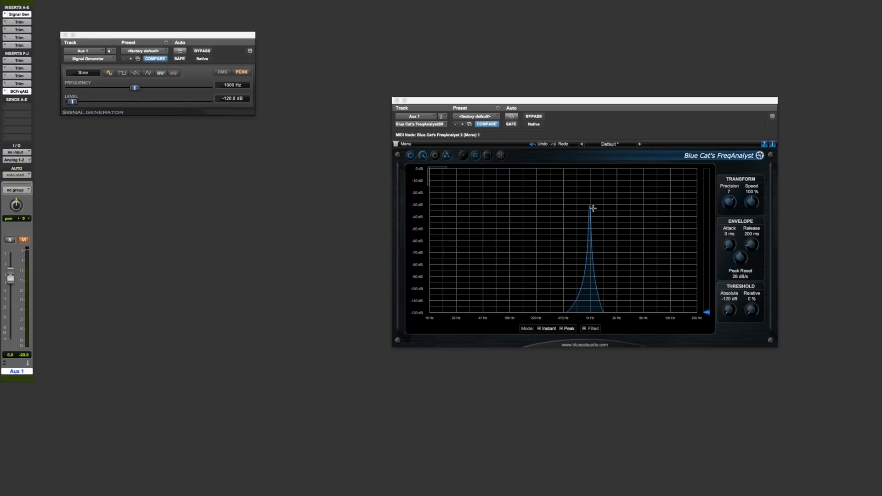
pyautogui.moveTo(22, 24)
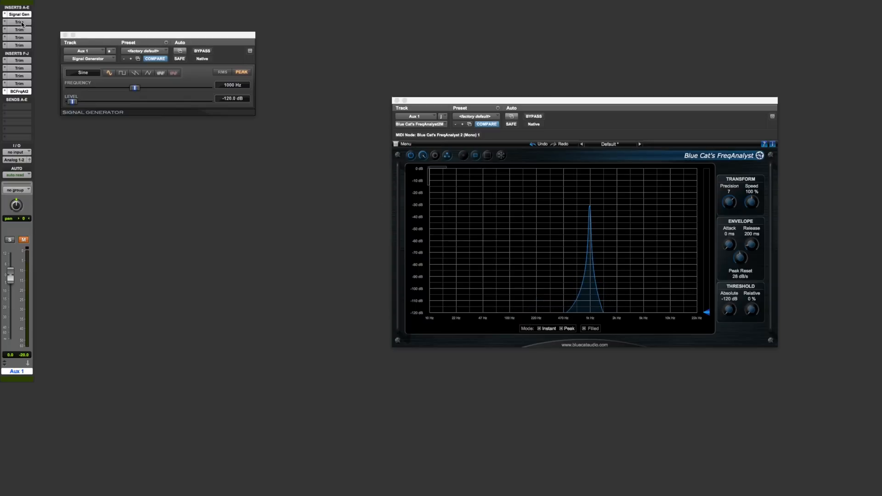
pyautogui.moveTo(20, 91)
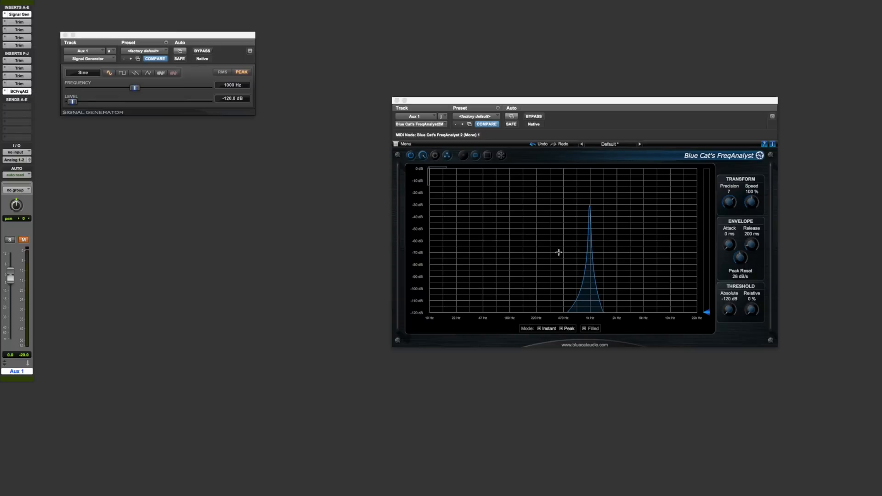
pyautogui.moveTo(45, 231)
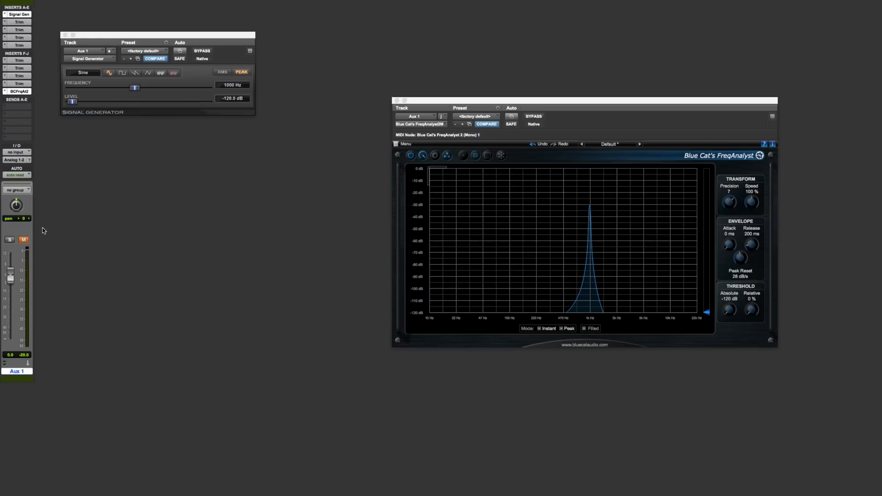
# Unmute Aux 1 so its meter shows the boosted 1 kHz sine.
pyautogui.click(24, 240)
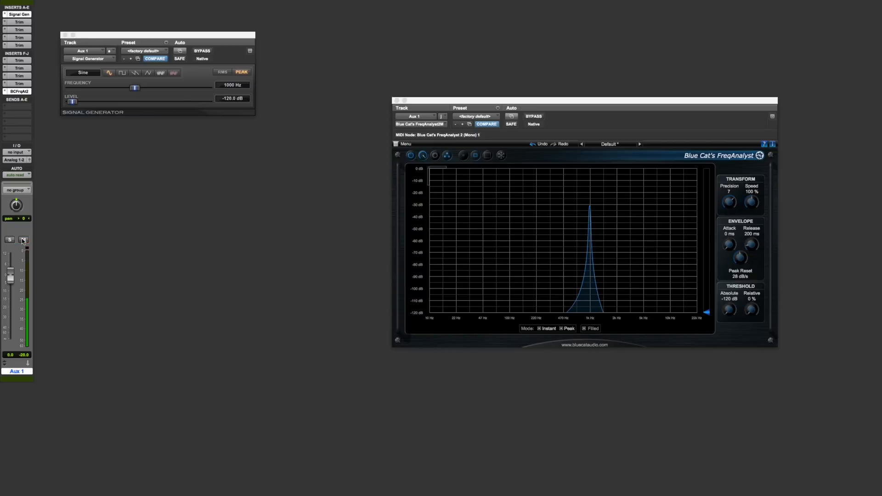